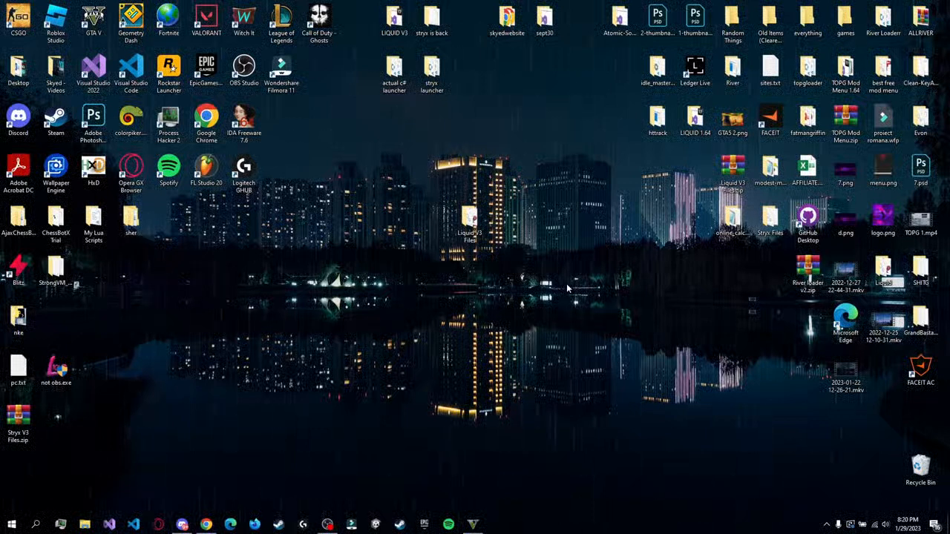
mouse_move(452, 279)
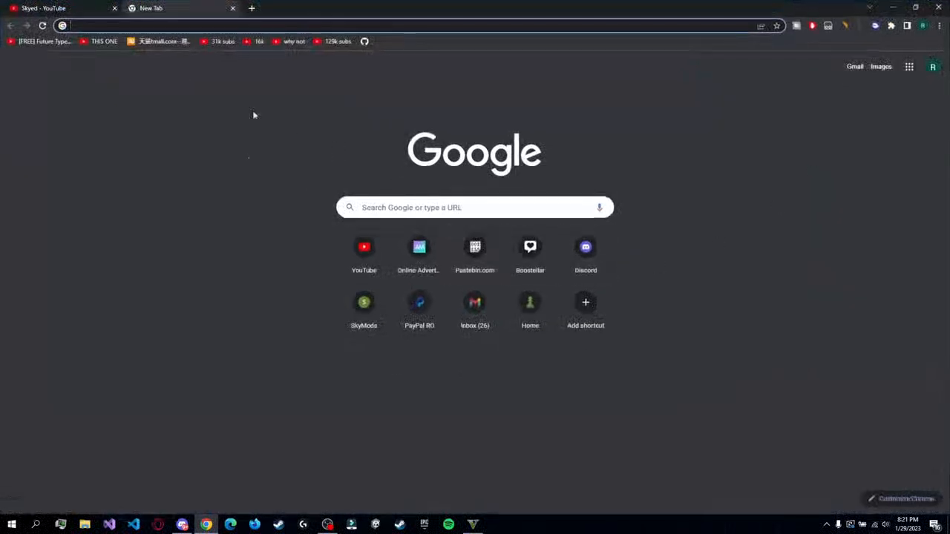
mouse_move(205, 211)
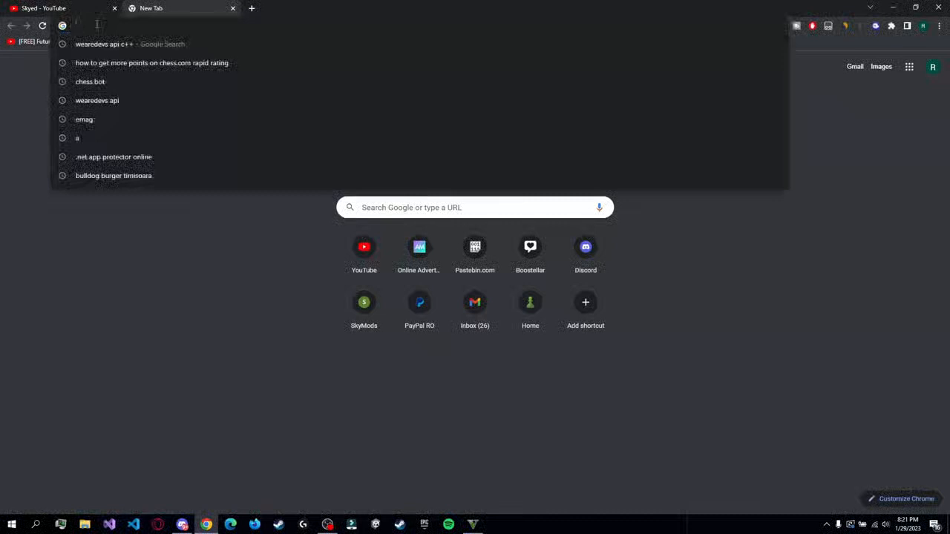
Step: Navigate the new Chrome tab to liquidmenu.pro, reaching the Liquid Download page
text(liquidmenu.pro)
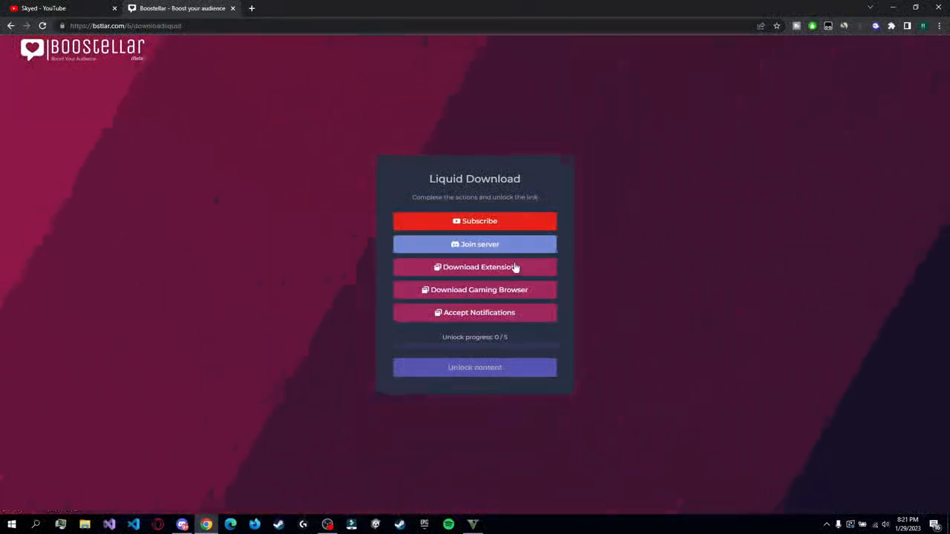
mouse_move(571, 262)
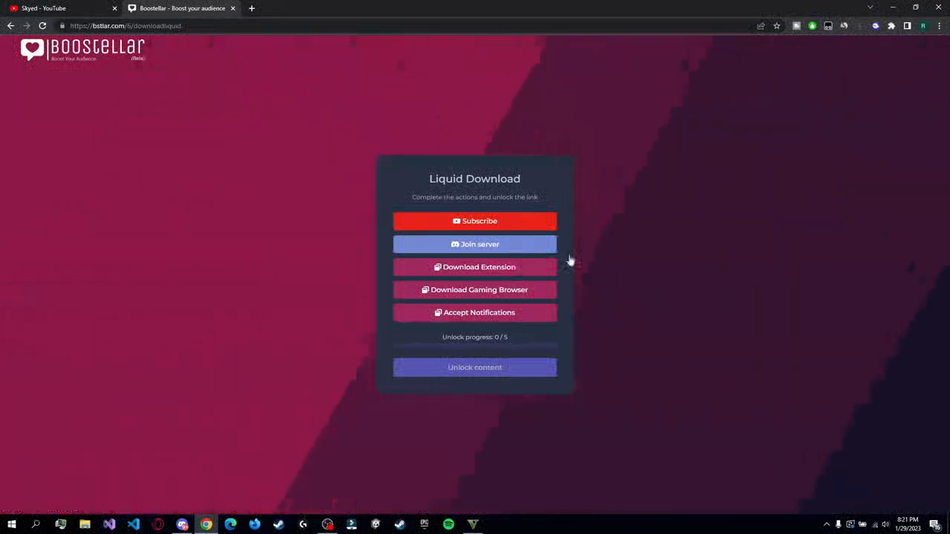
mouse_move(674, 216)
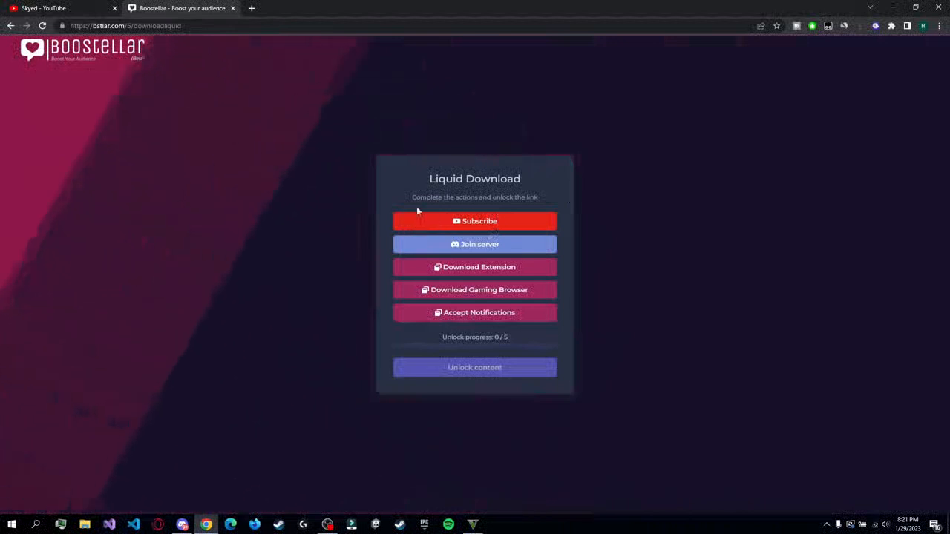
mouse_move(647, 324)
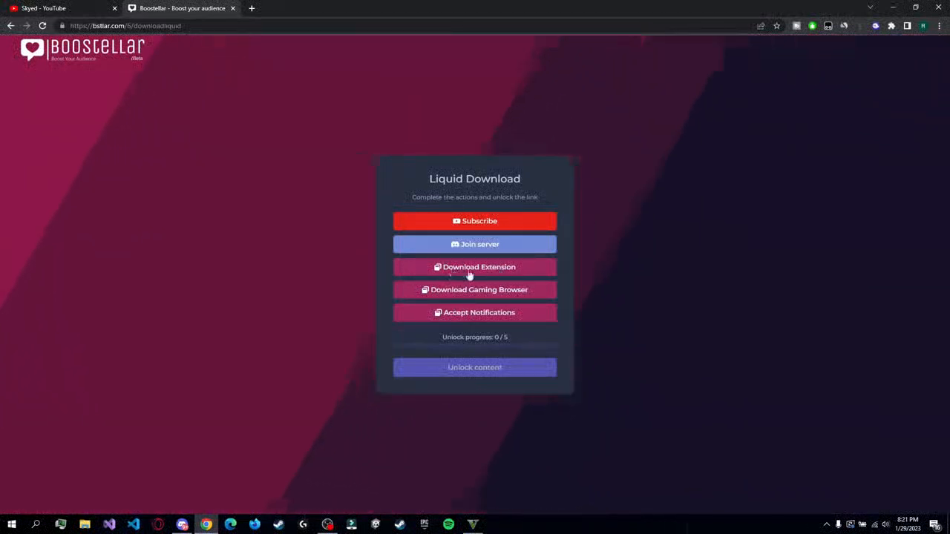
mouse_move(505, 290)
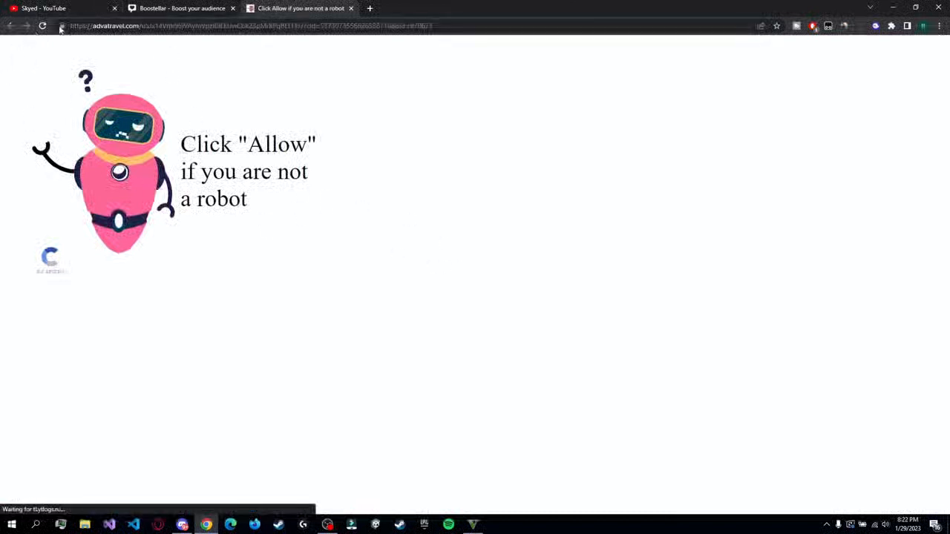
click(63, 27)
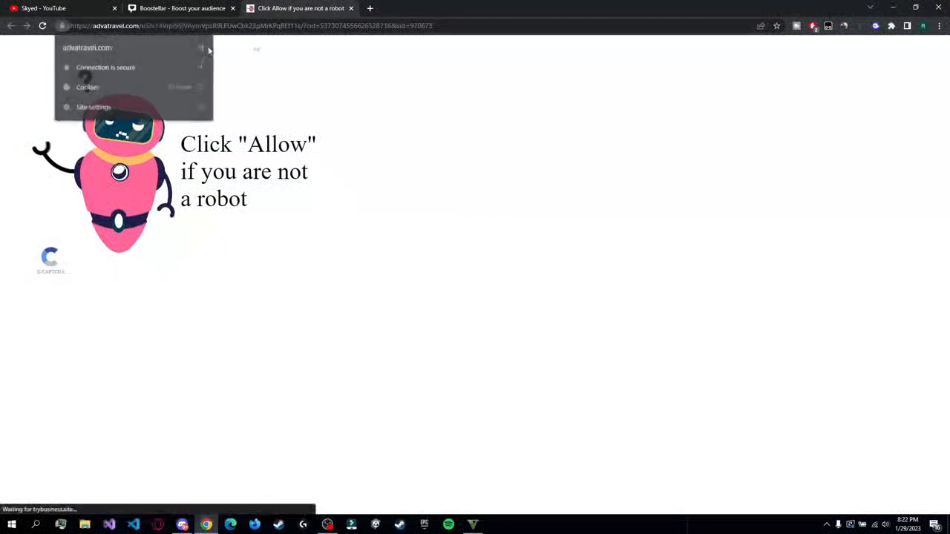
click(351, 9)
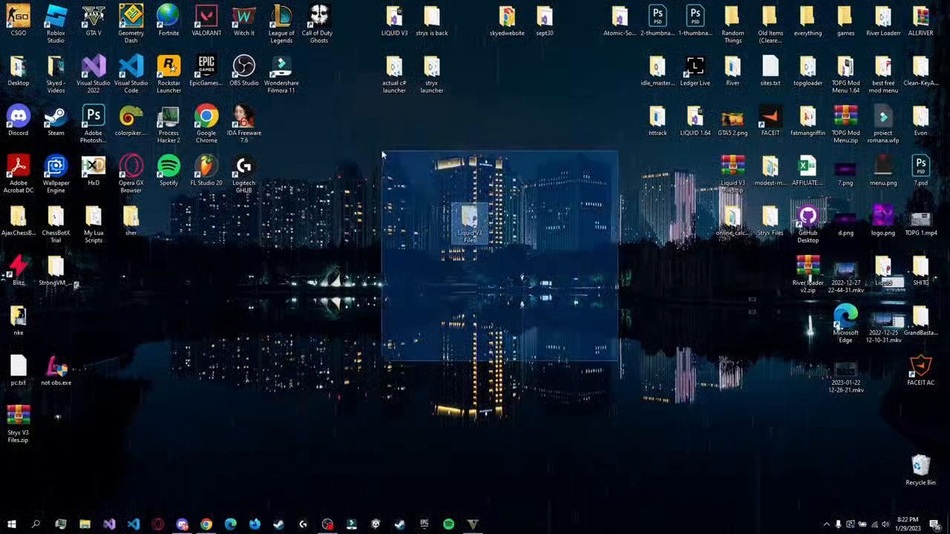
Step: Open the Liquid V3 Files folder containing Bunifu_UI_v1.5.3.dll and LiquidLauncher.exe
click(579, 315)
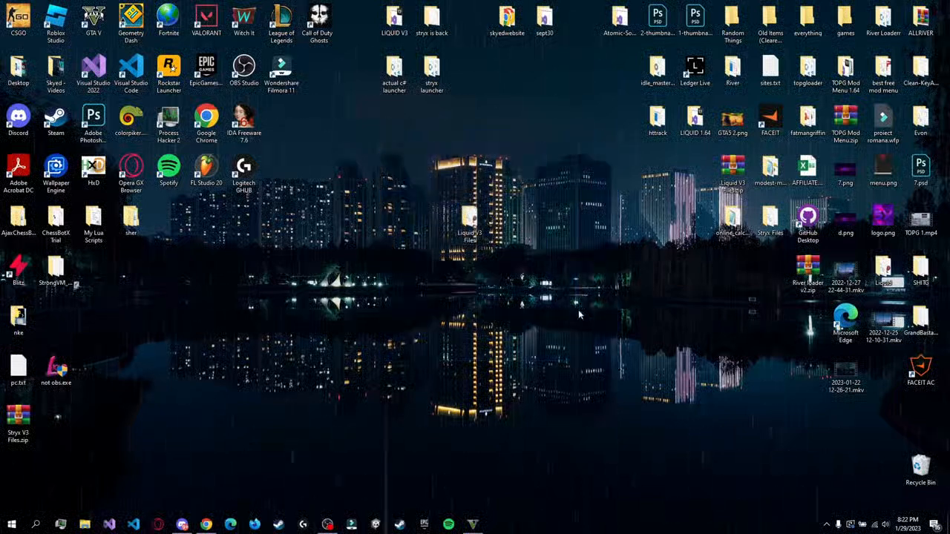
double_click(469, 215)
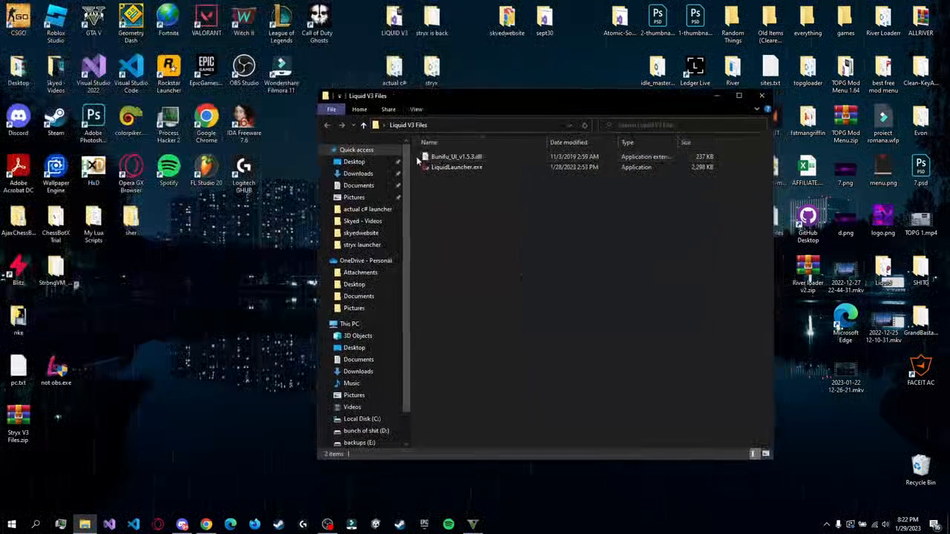
click(458, 157)
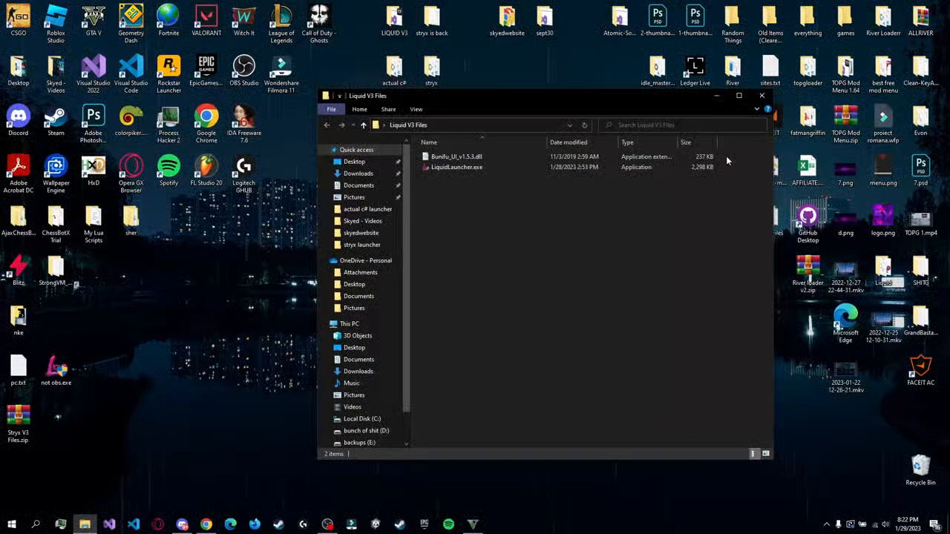
click(457, 166)
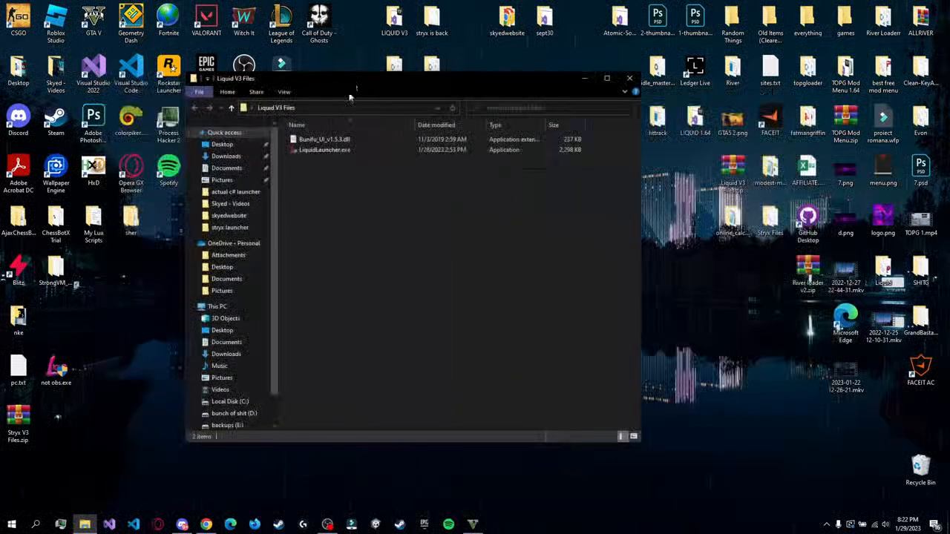
mouse_move(472, 526)
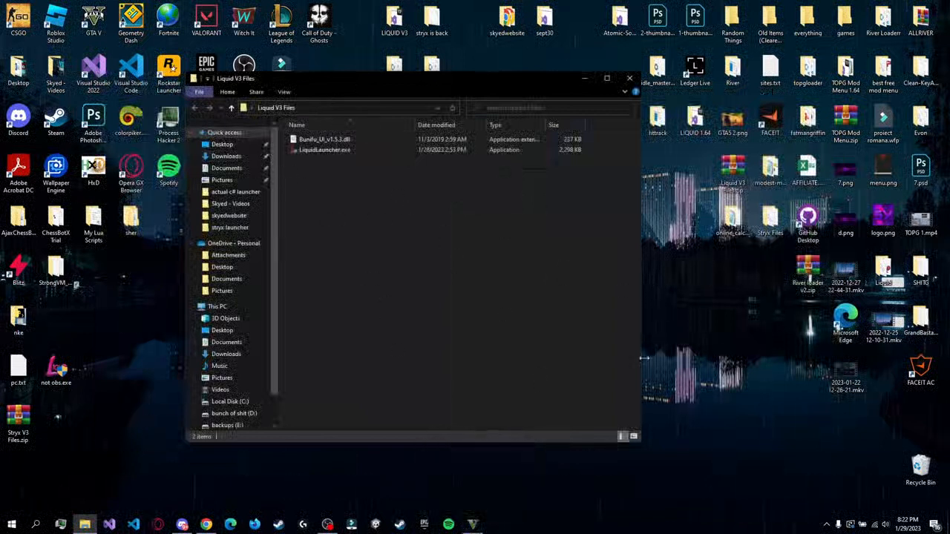
click(36, 526)
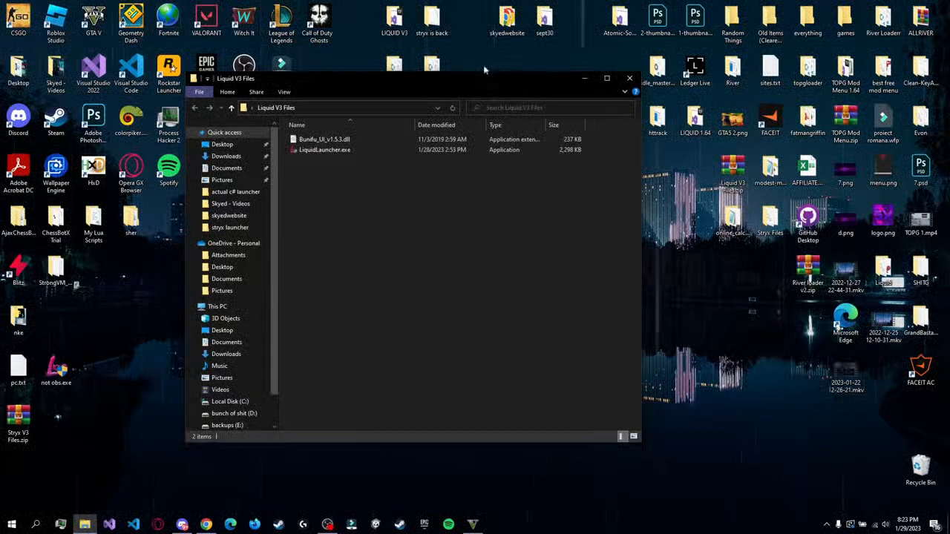
mouse_move(418, 80)
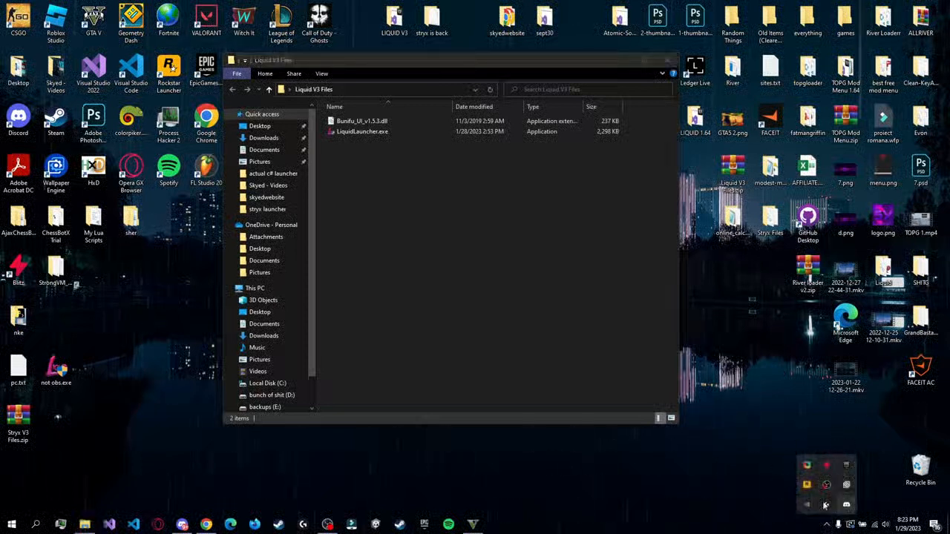
mouse_move(573, 460)
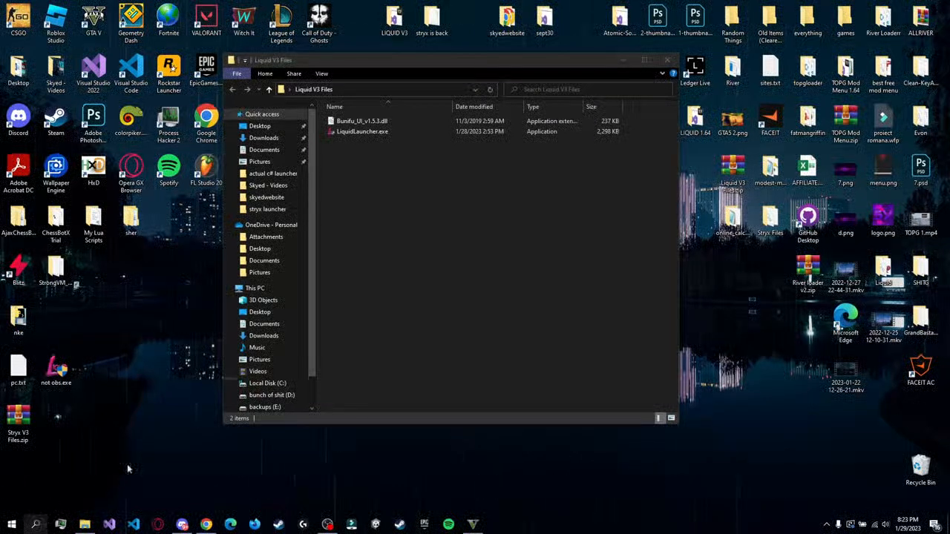
Step: Search for virus and threat protection and open its settings in Windows Security
click(12, 524)
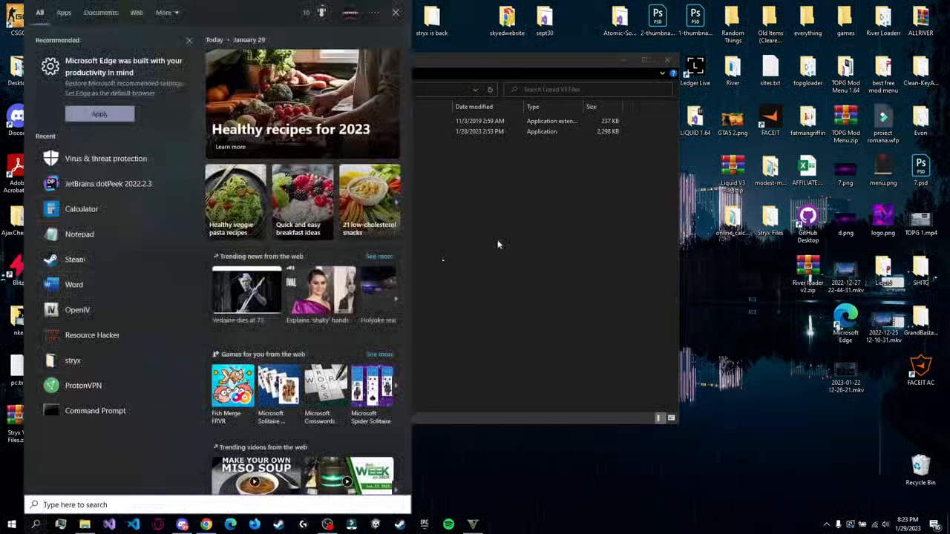
text(viru)
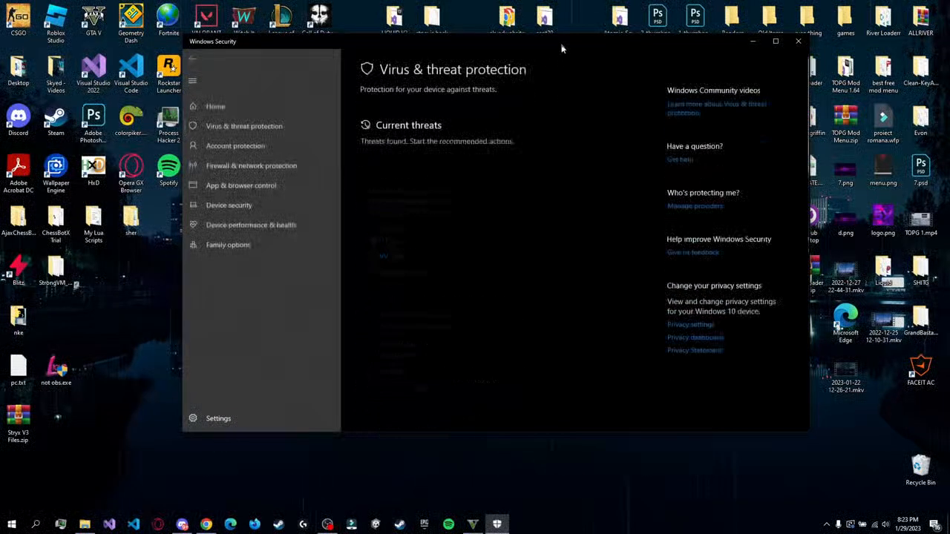
scroll(down, 3)
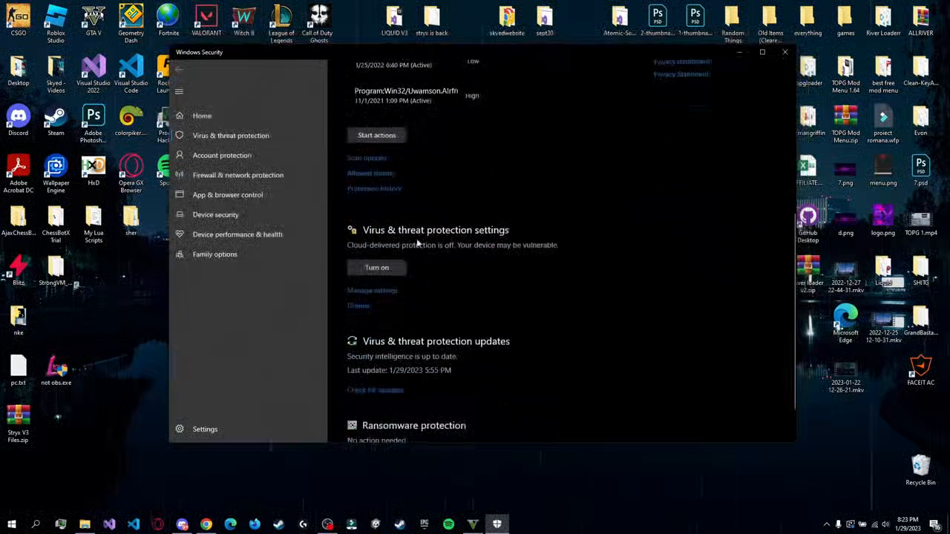
mouse_move(558, 229)
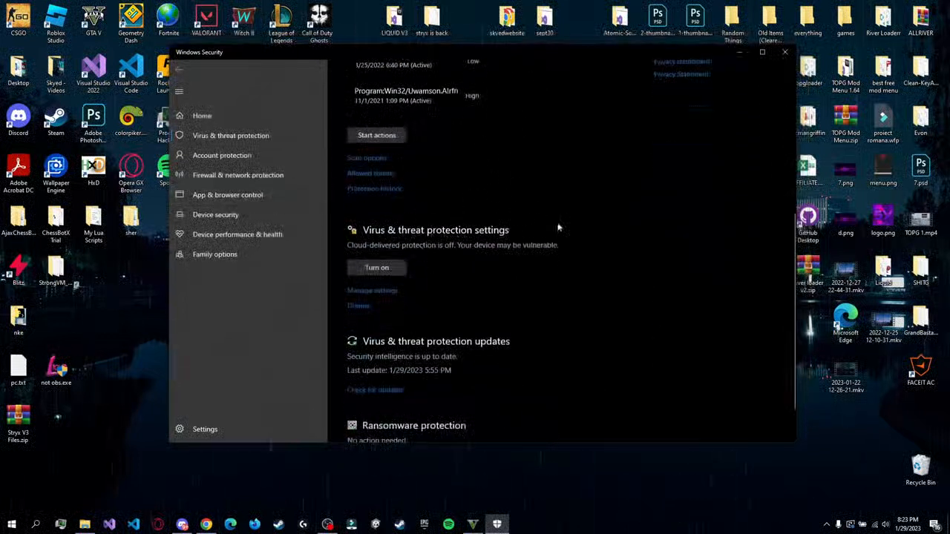
click(373, 290)
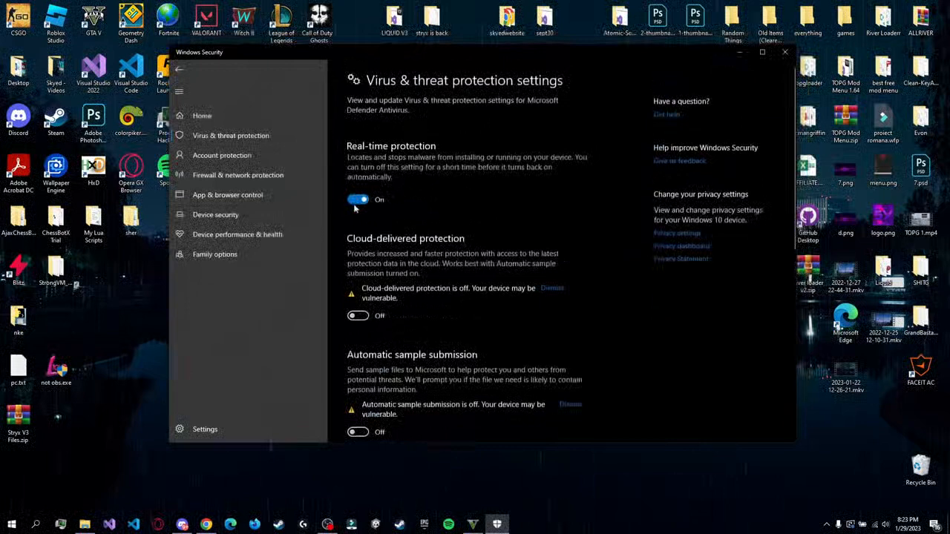
Step: Switch Real-time protection off and confirm Tamper Protection is off
click(357, 199)
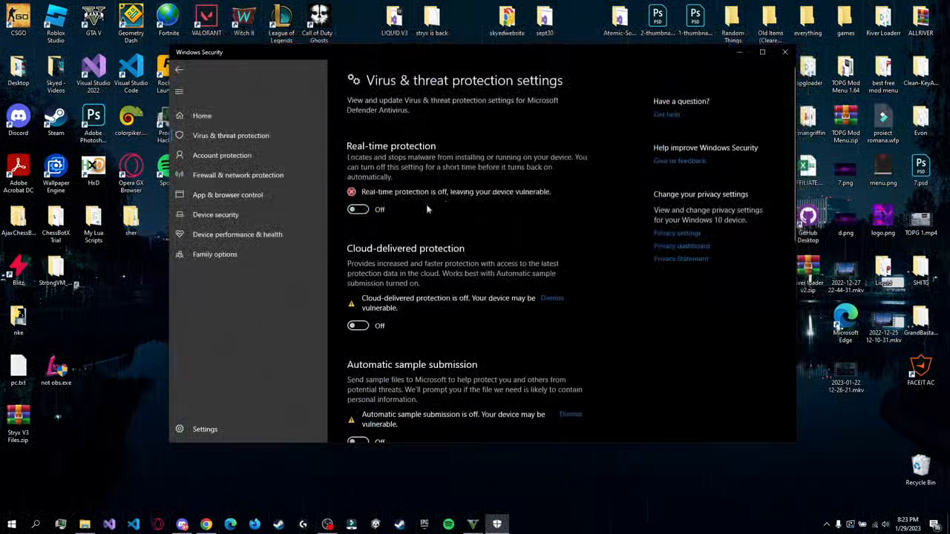
scroll(down, 3)
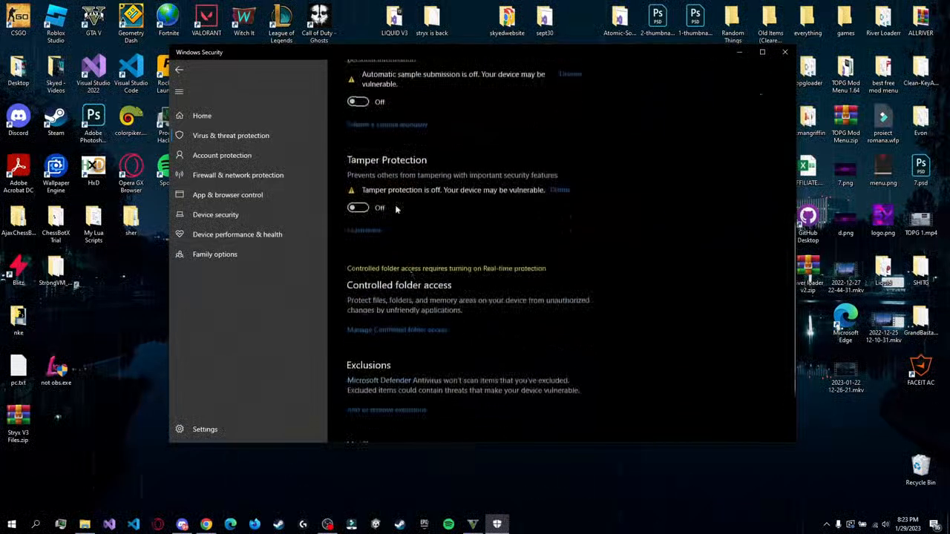
scroll(up, 3)
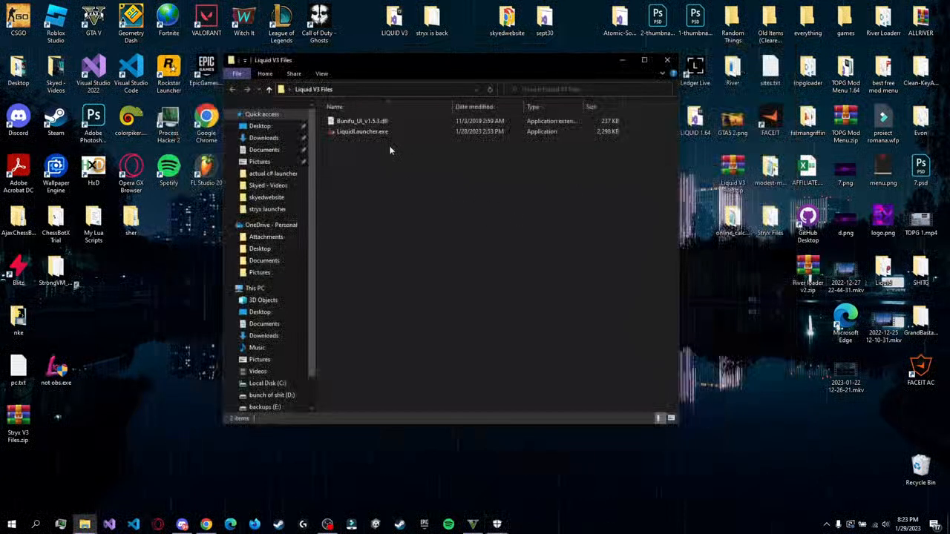
Step: Run LiquidLauncher.exe so the Liquid login window asks for a key
click(362, 131)
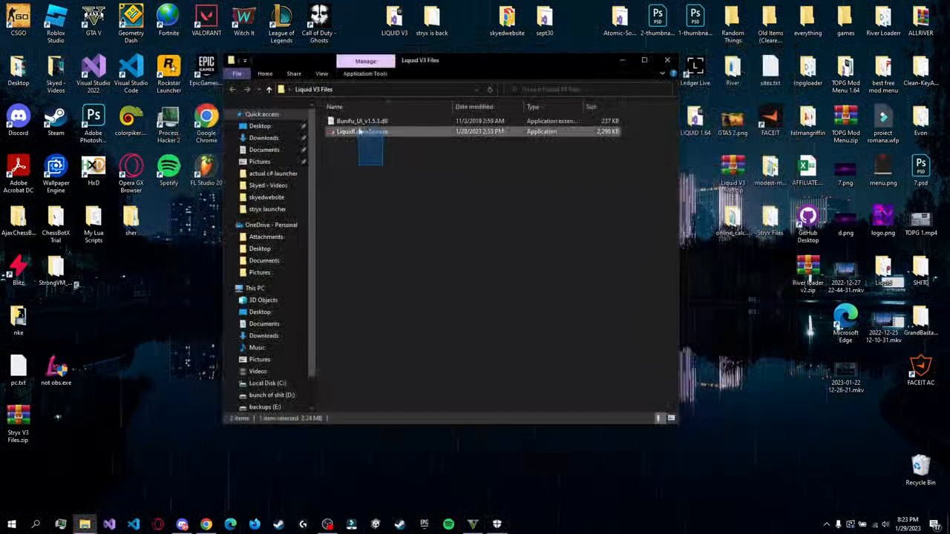
click(371, 178)
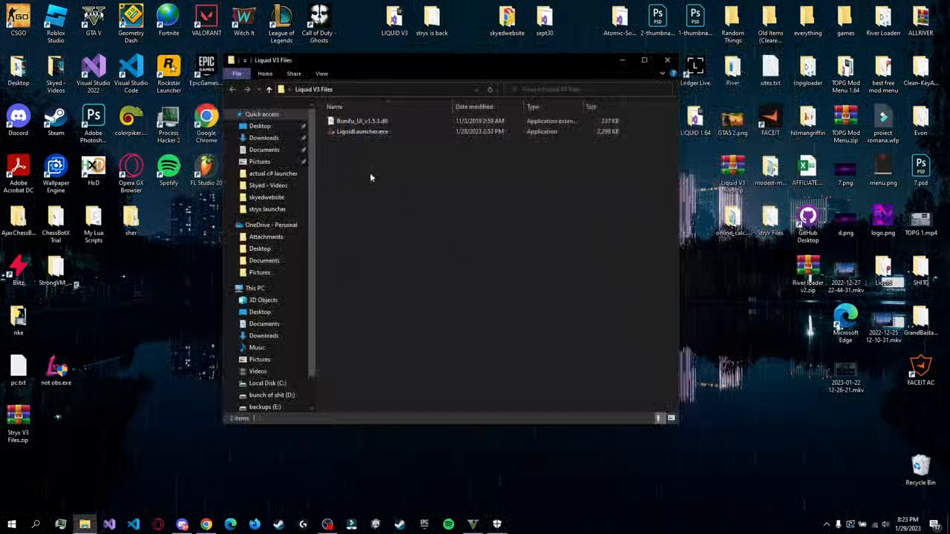
key(ctrl+a)
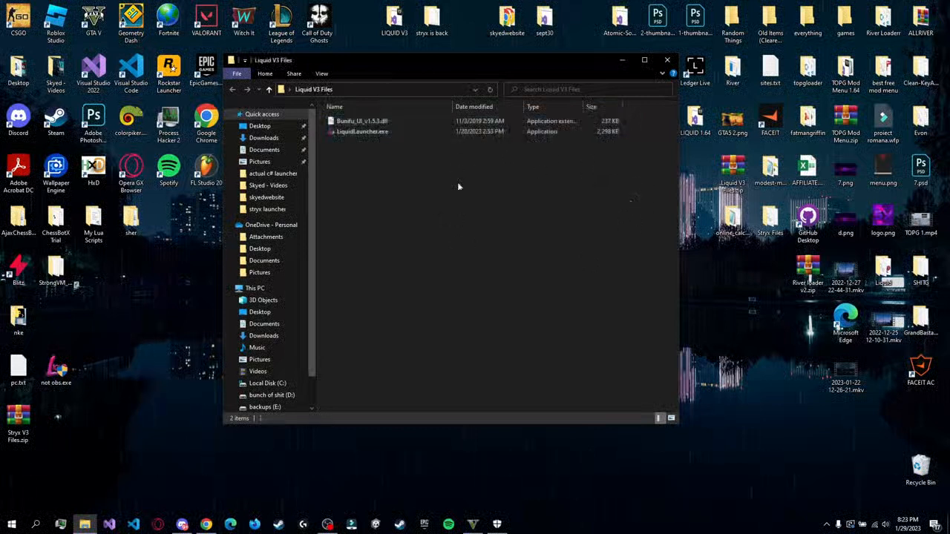
click(362, 131)
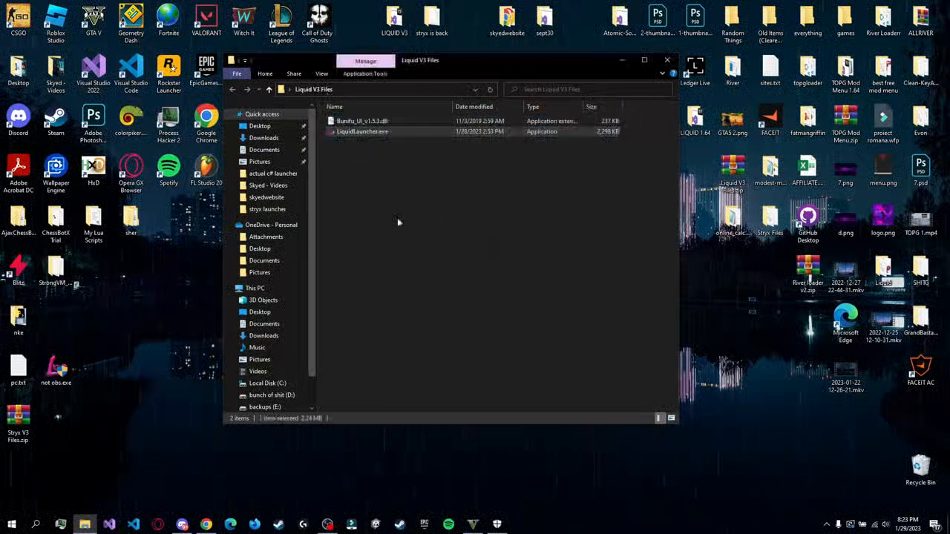
double_click(362, 131)
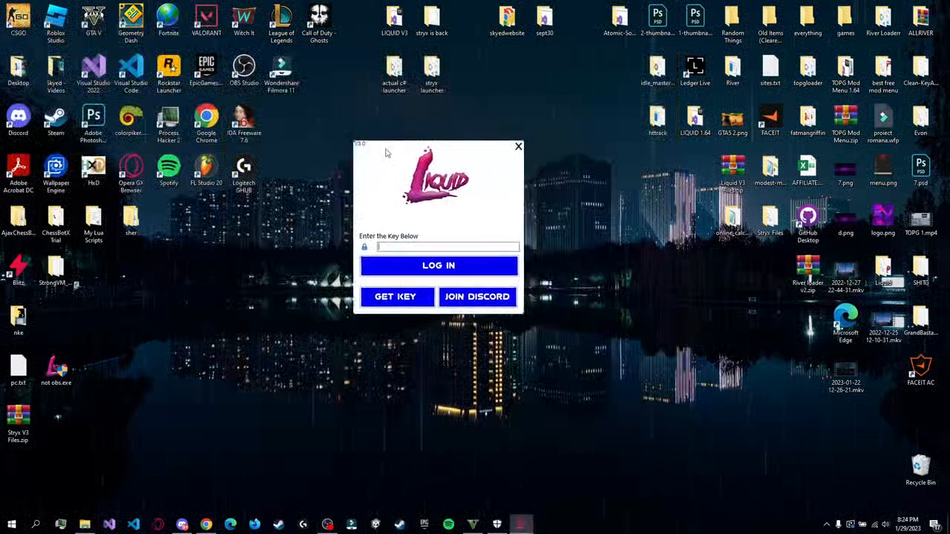
Step: Centre the launcher window and use GET KEY to open the Liquid V3 website
drag(438, 144, 498, 165)
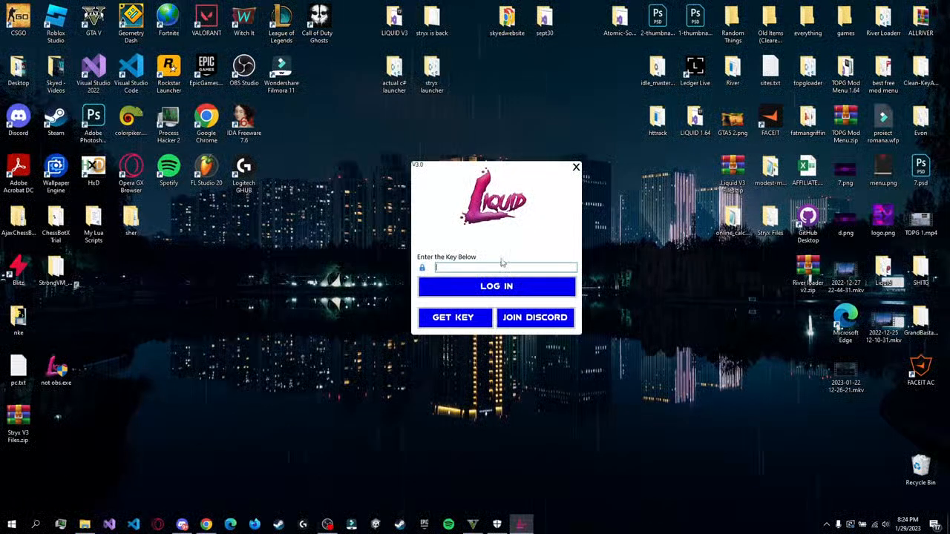
click(452, 318)
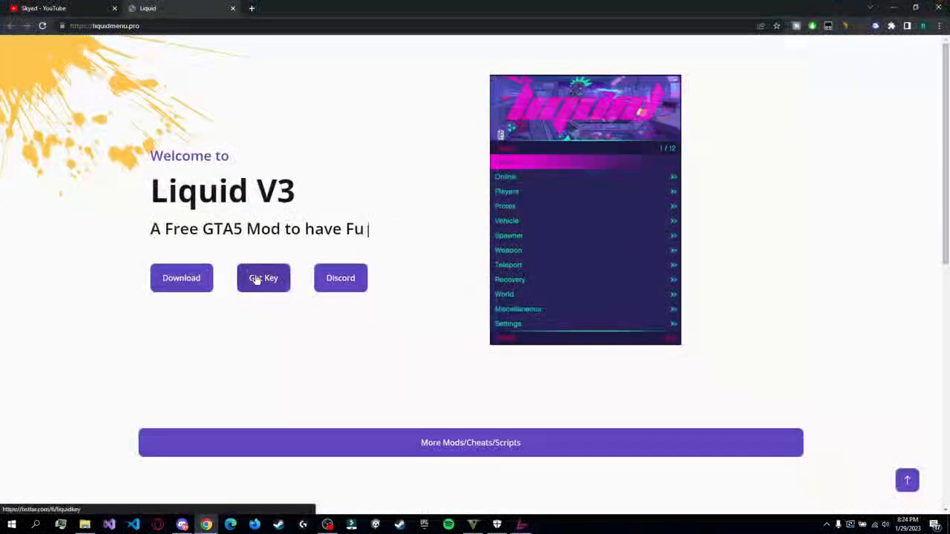
Step: Follow Get Key to the Boostellar unlock page, then close that tab
click(264, 288)
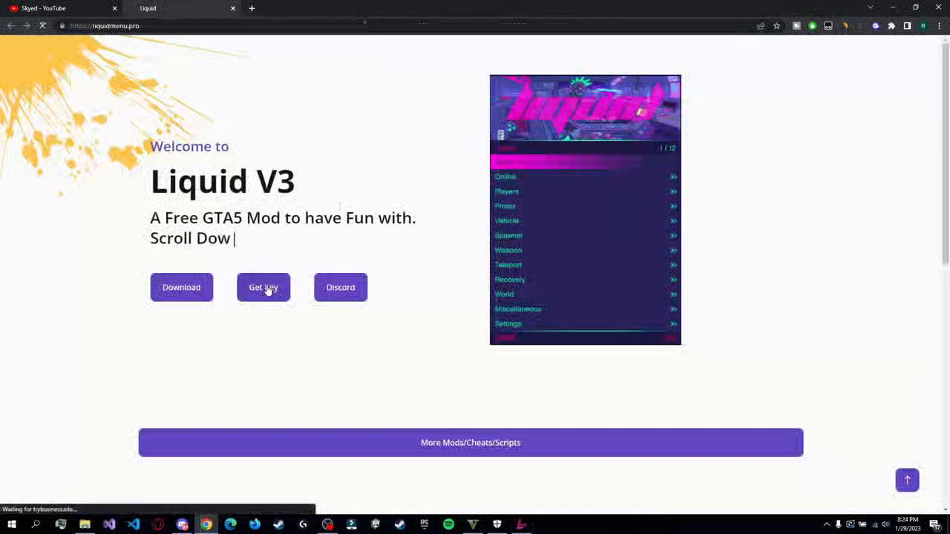
click(263, 288)
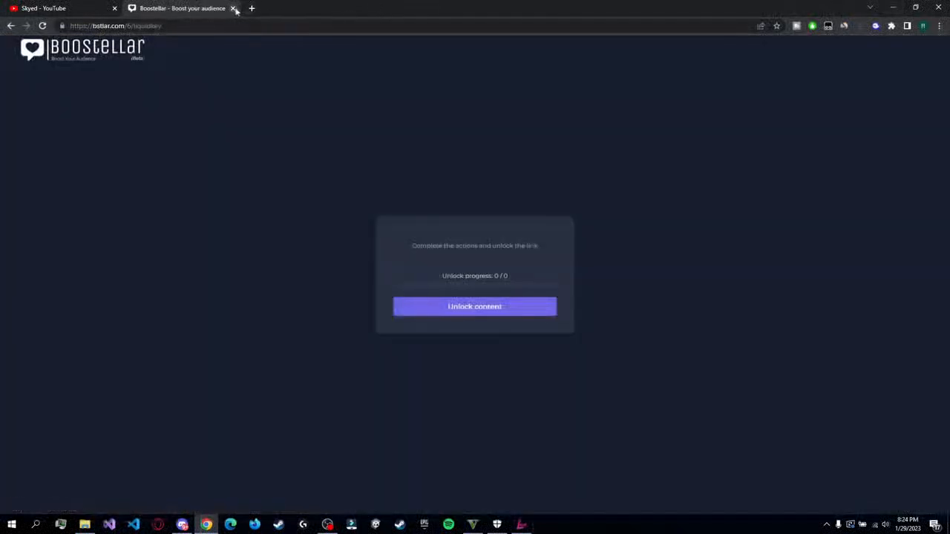
click(235, 9)
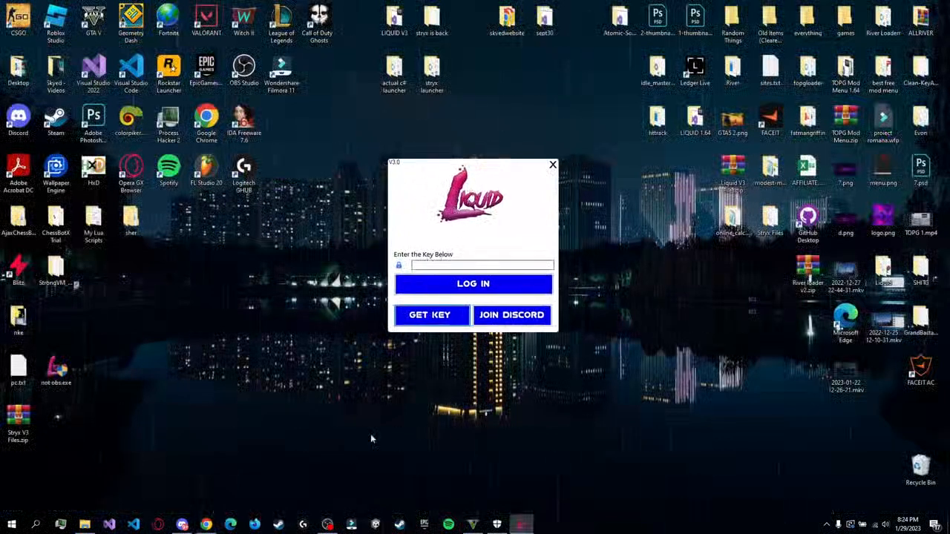
mouse_move(339, 484)
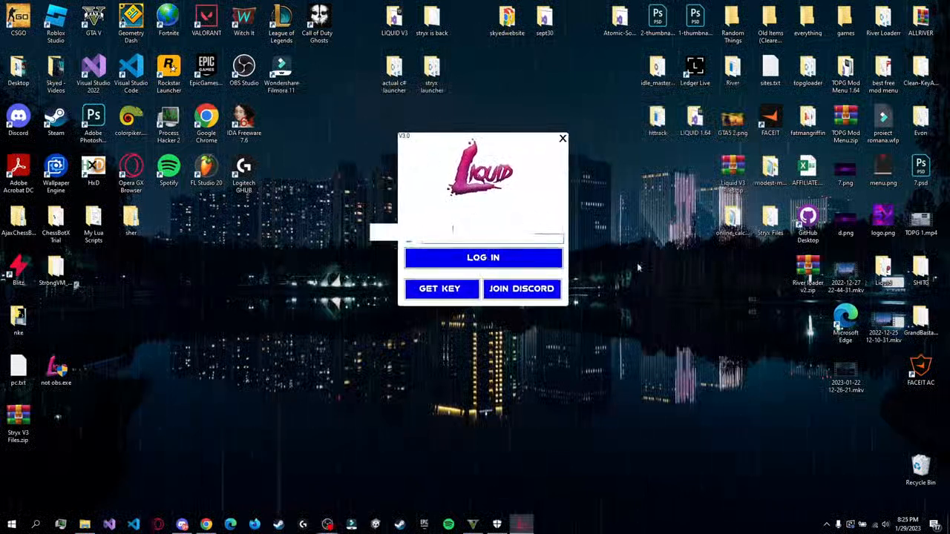
Step: Log in with the entered key, reaching the launcher's Inject screen
click(482, 259)
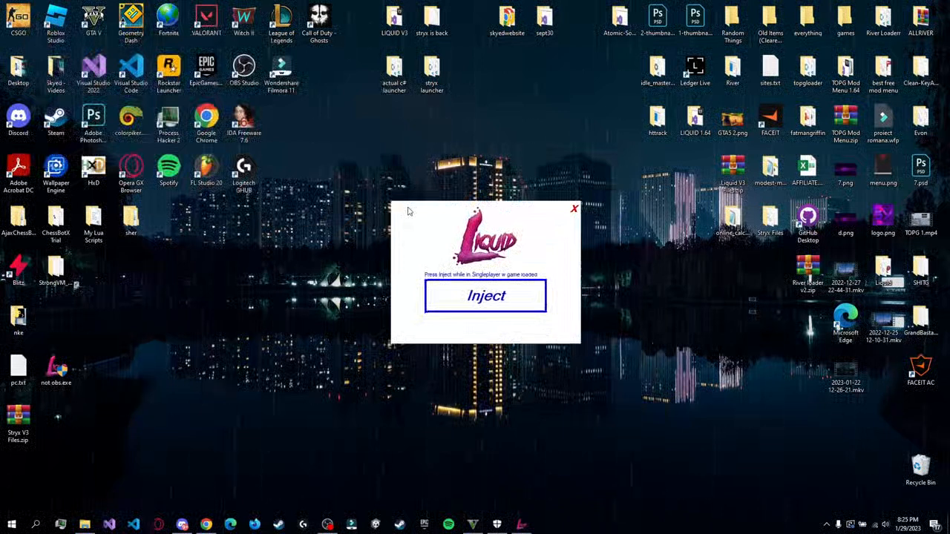
mouse_move(425, 217)
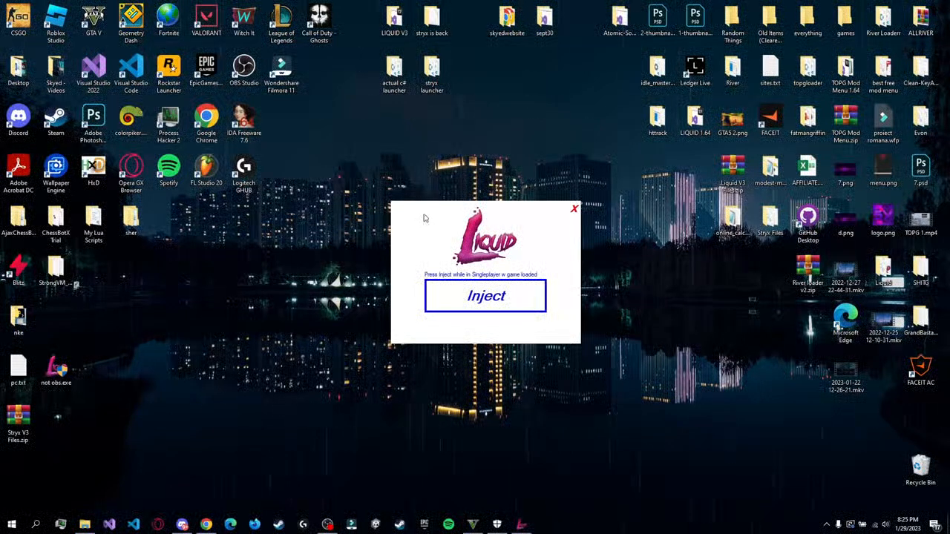
mouse_move(395, 208)
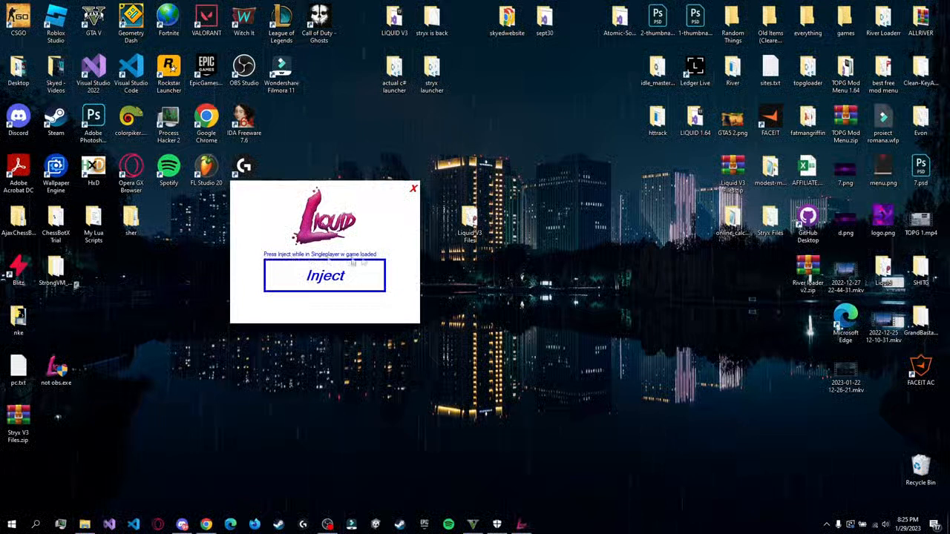
Step: Inject the Liquid V3 mod menu into the running single-player GTA V
click(323, 275)
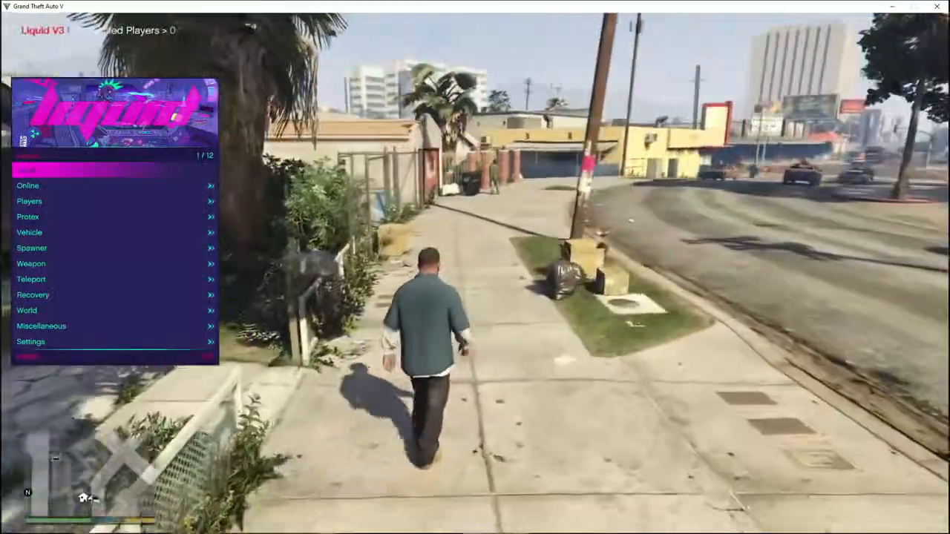
Step: Scroll through the Liquid V3 menu categories down to World
scroll(down, 3)
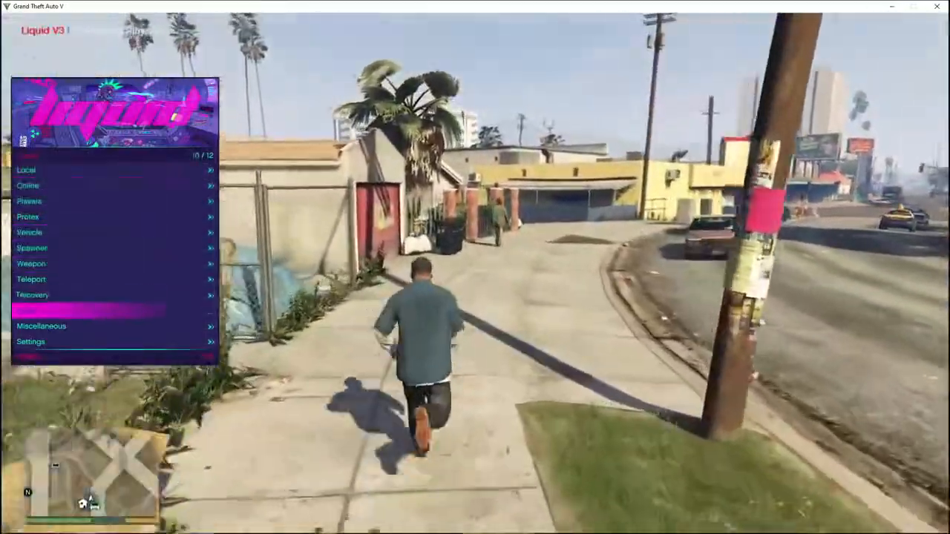